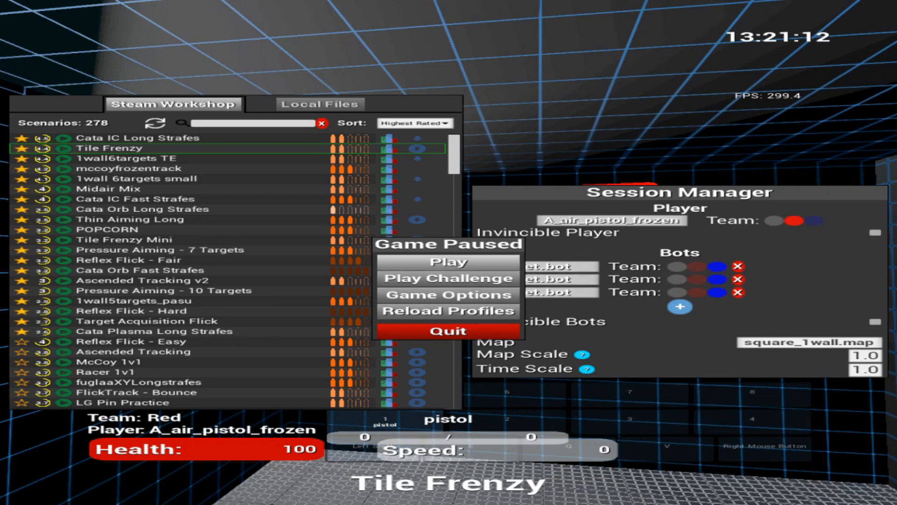
Bring up Game Options and look through the Weapons and Video settings.
click(446, 293)
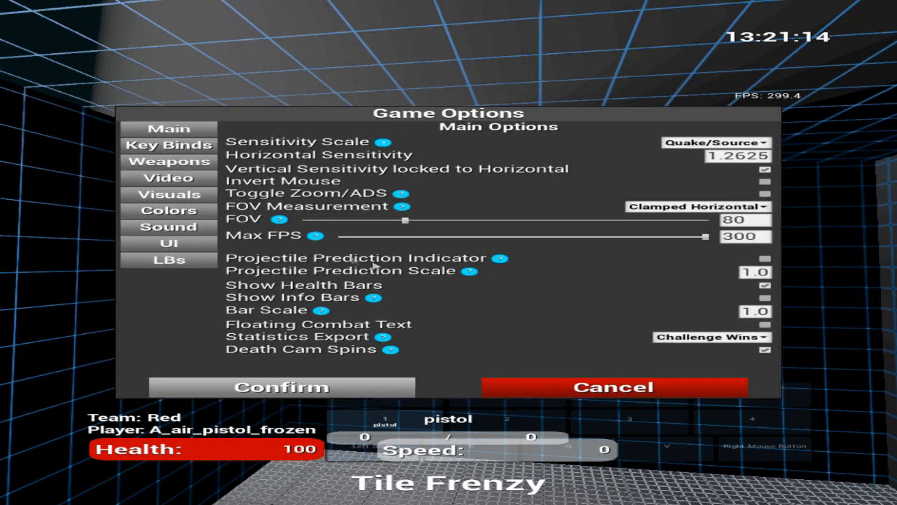
click(168, 161)
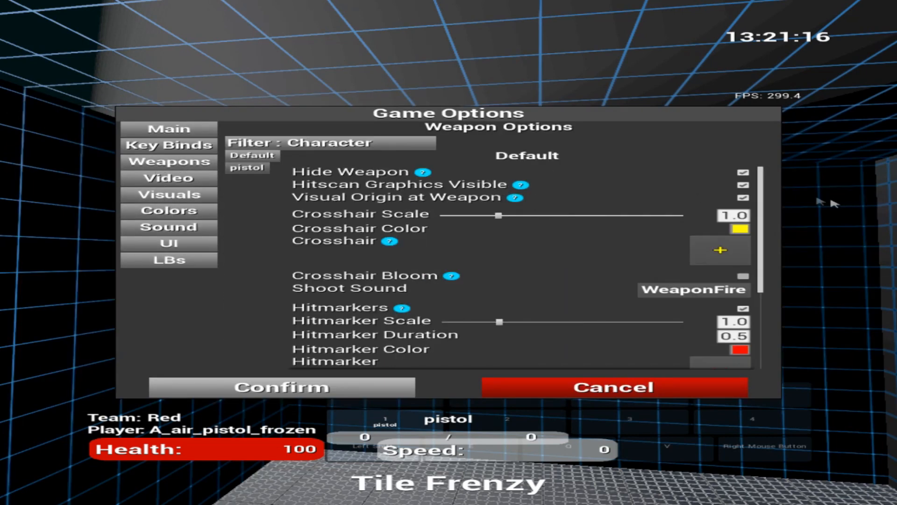
mouse_move(514, 197)
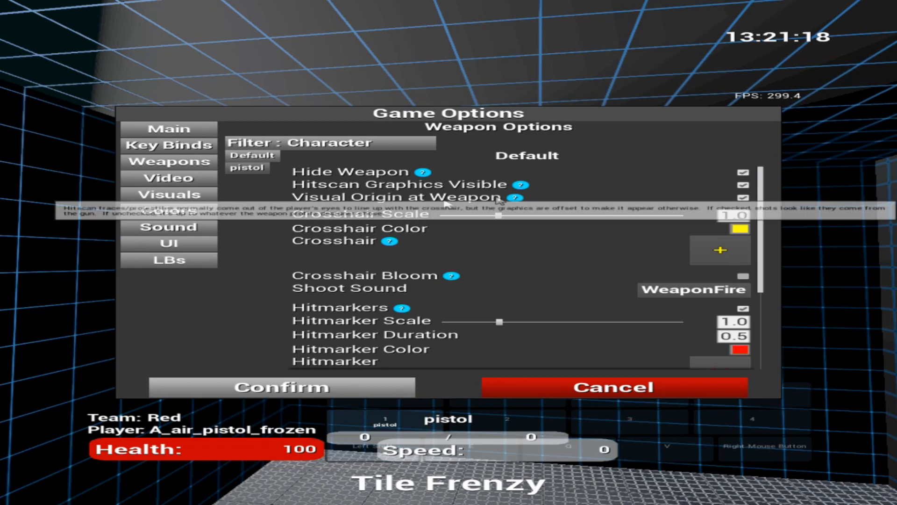
click(168, 178)
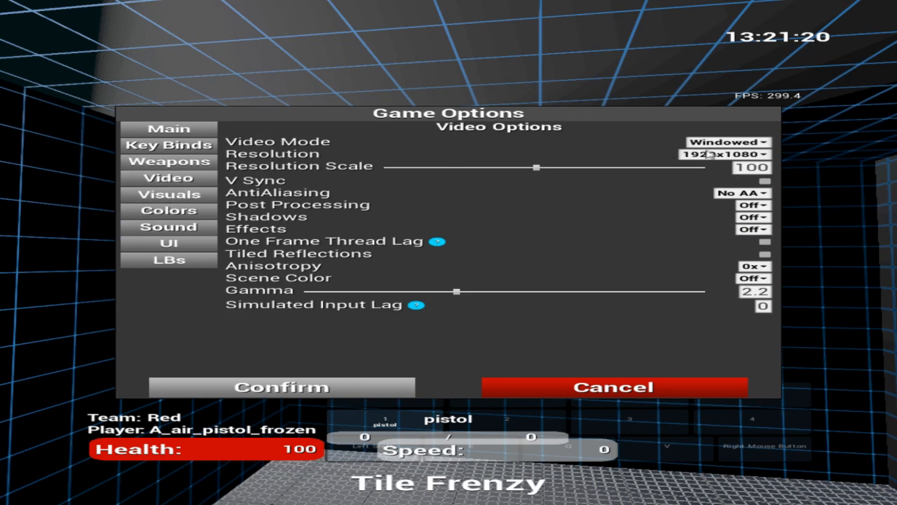
Set Video Mode to Fullscreen, keeping the 1920x1080 resolution.
click(728, 142)
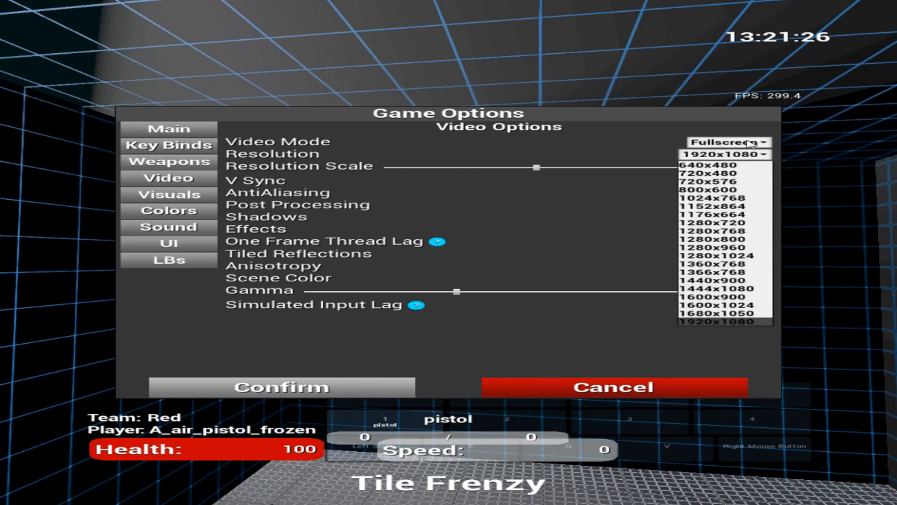
mouse_move(734, 327)
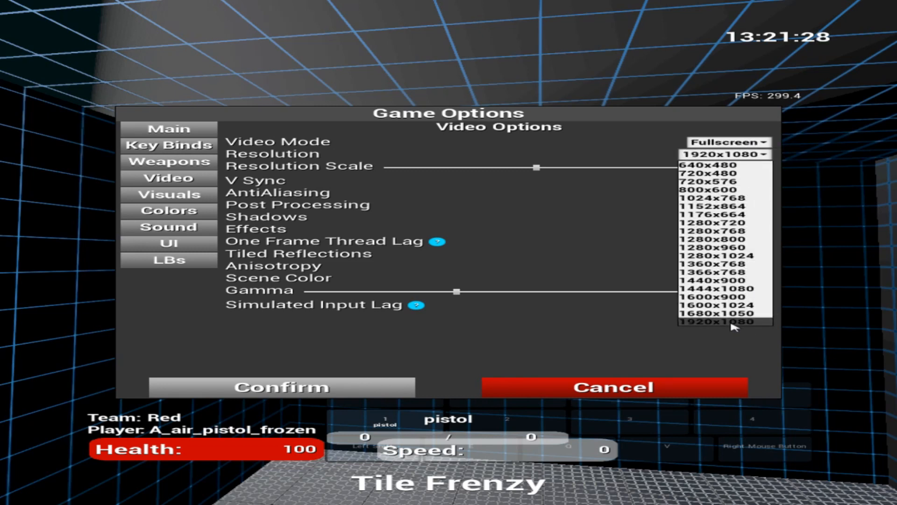
click(726, 321)
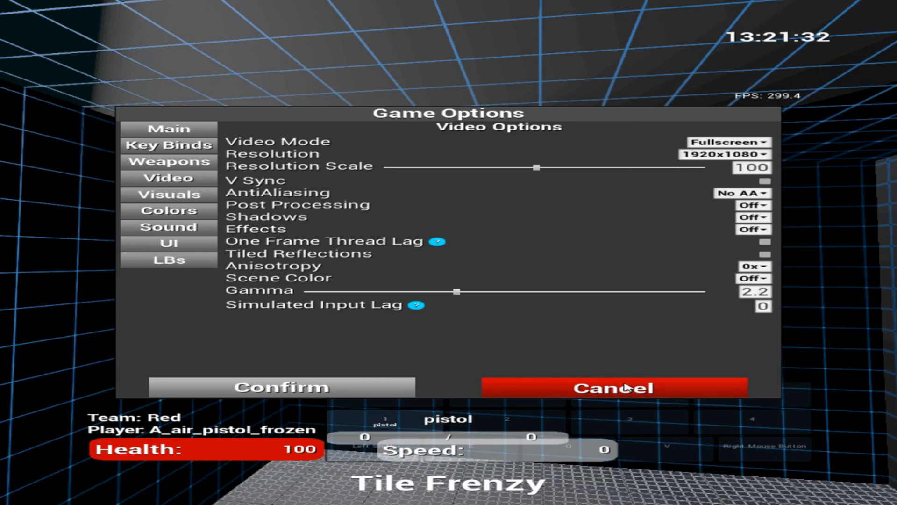
On the Main options, use Vertical (1:1) FOV measurement and enter 50 for the field of view.
click(167, 129)
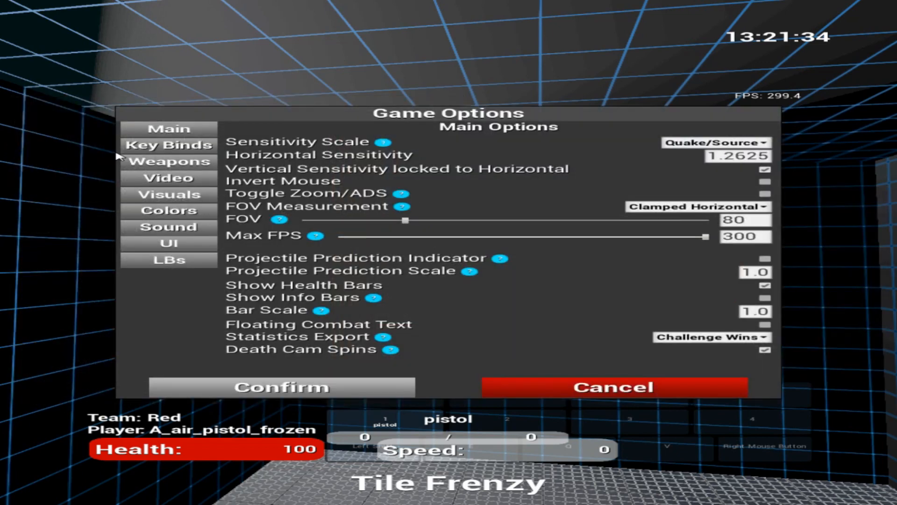
mouse_move(790, 148)
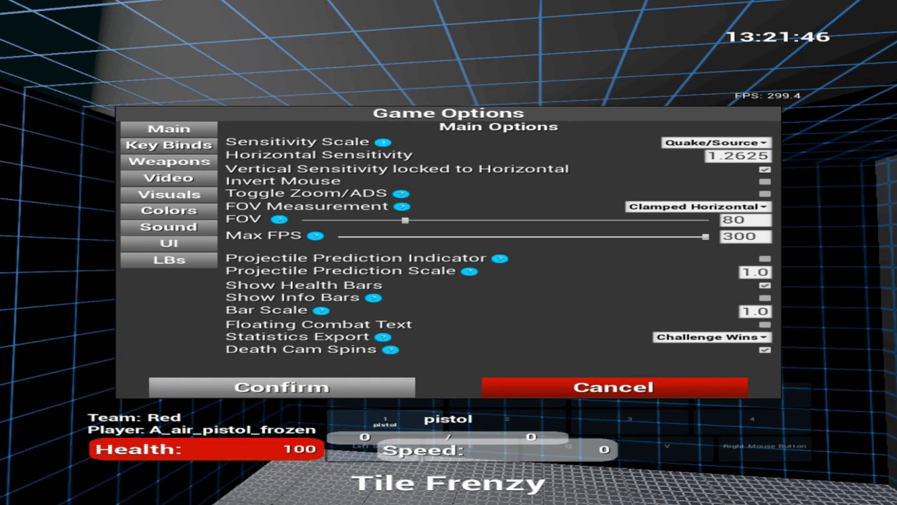
click(712, 207)
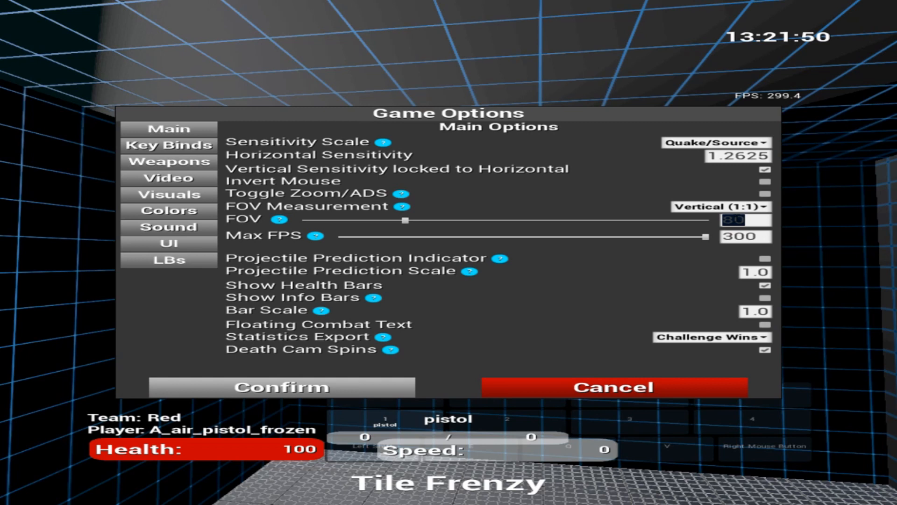
text(50.534)
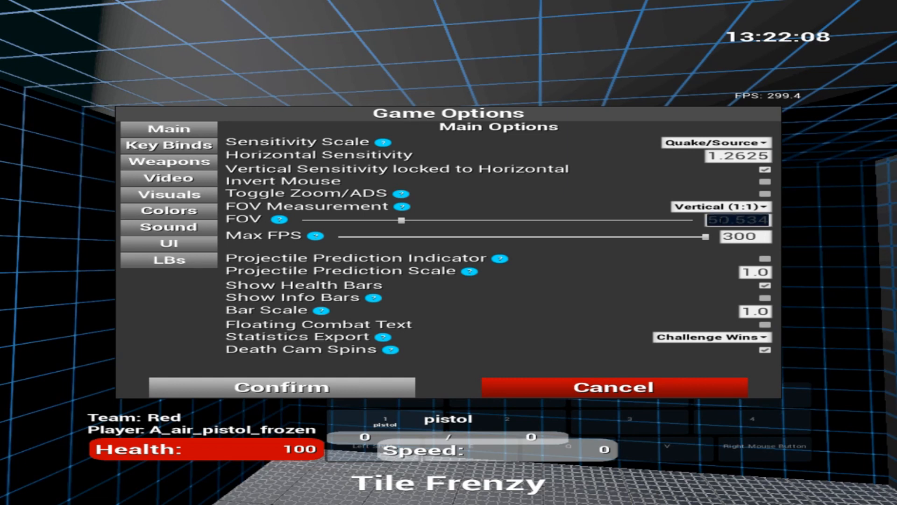
Change the FOV measurement mode back toward Clamped Horizontal at FOV 80.
click(709, 207)
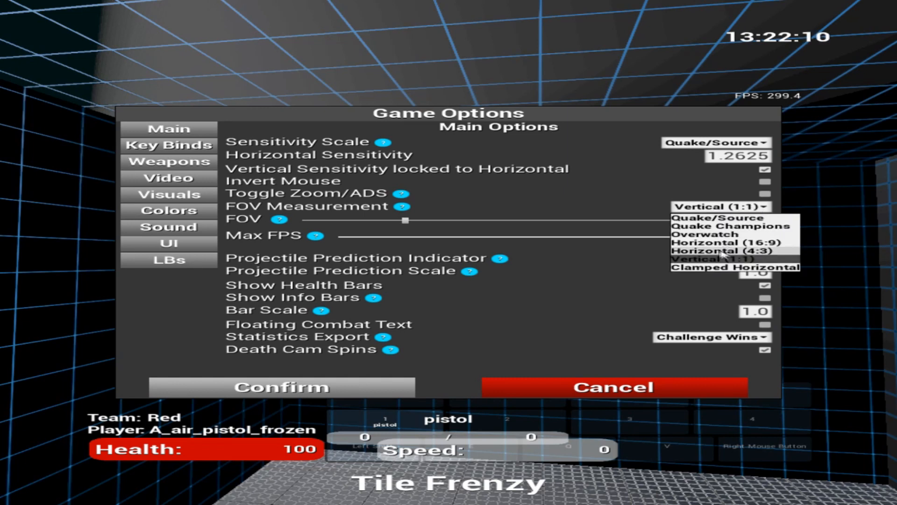
click(734, 266)
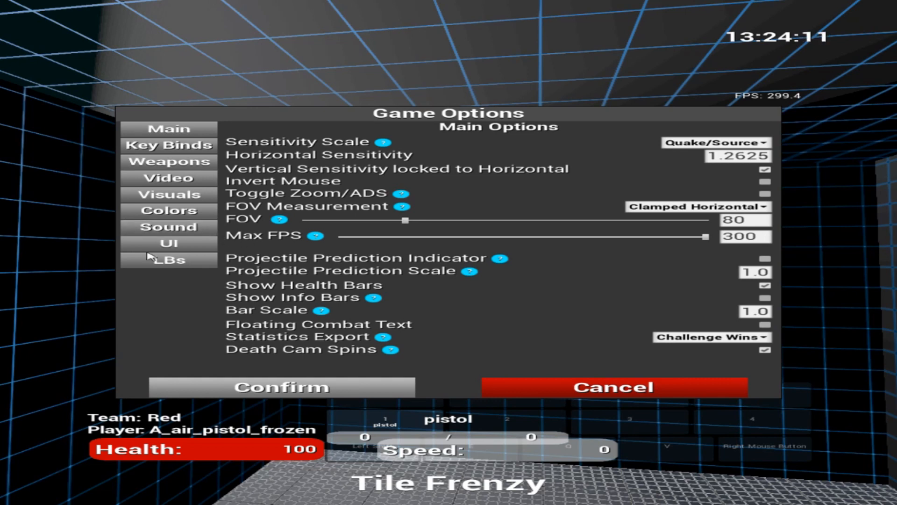
mouse_move(481, 162)
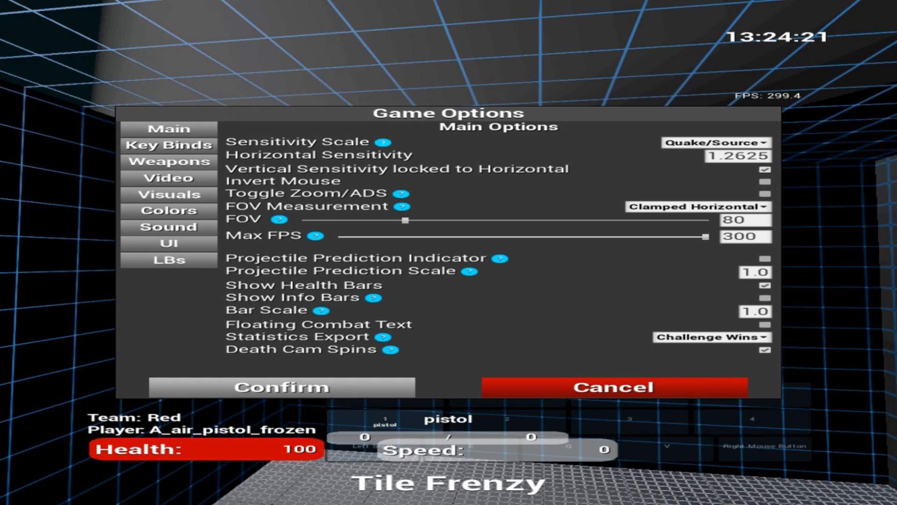
Leave the game and browse Explorer to the newest Cloud account folder holding ClientSettings.Sav, selecting its path.
click(865, 7)
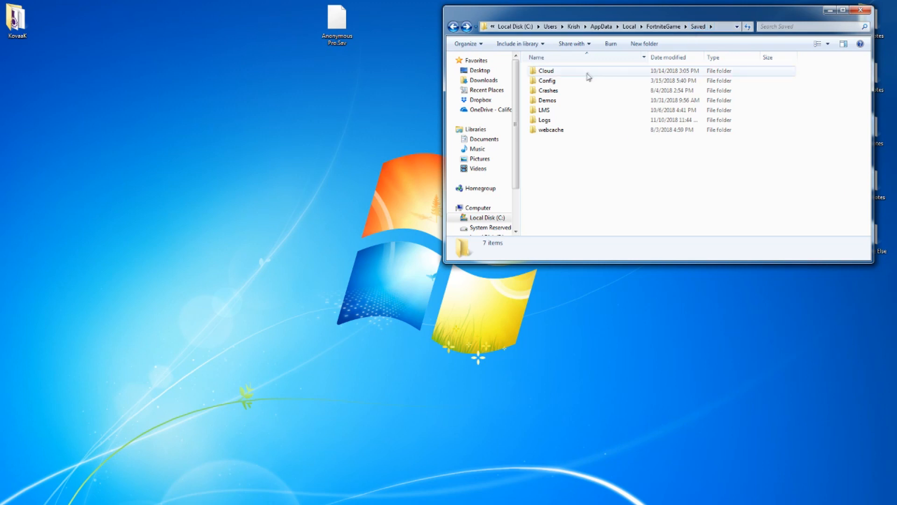
double_click(545, 70)
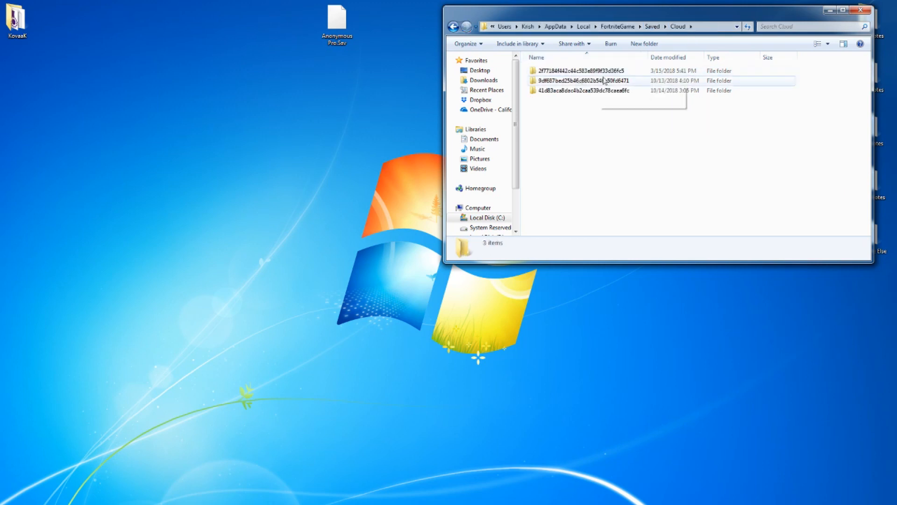
click(583, 90)
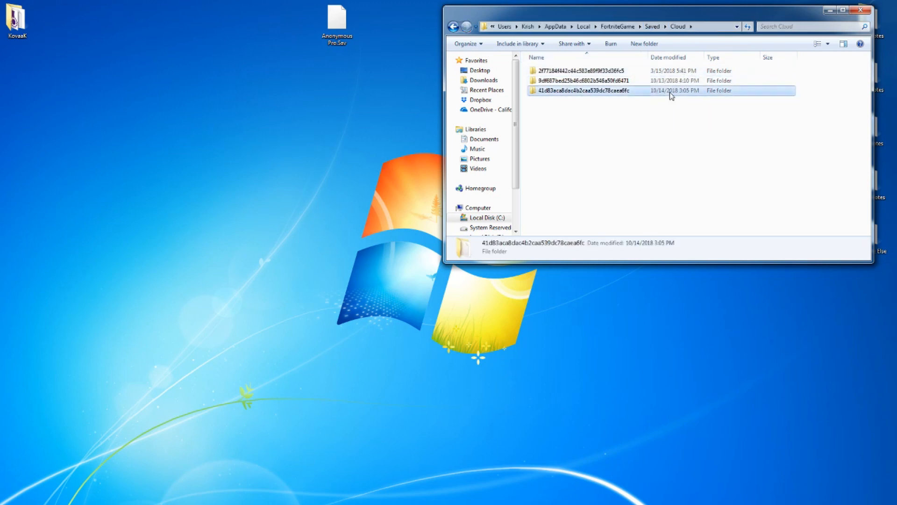
double_click(582, 90)
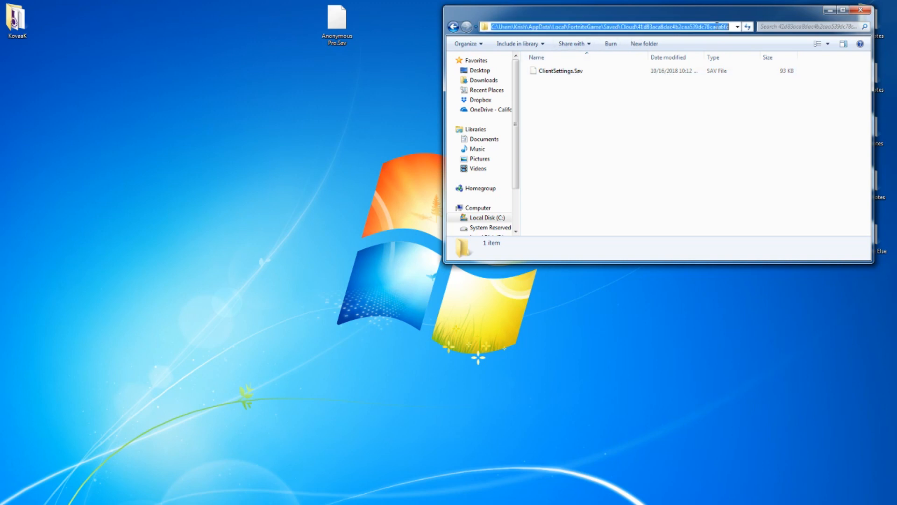
click(16, 17)
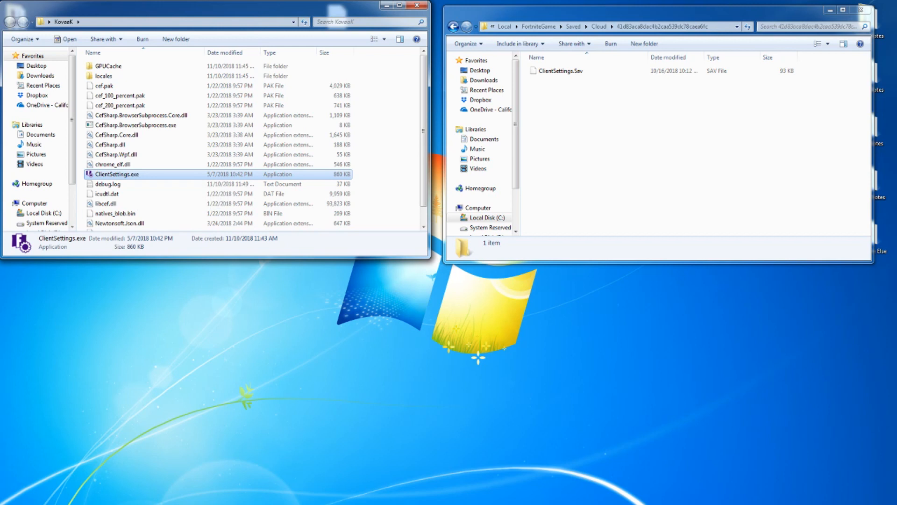
Launch ClientSettings.exe and start loading ClientSettings.Sav via File > Open.
double_click(116, 174)
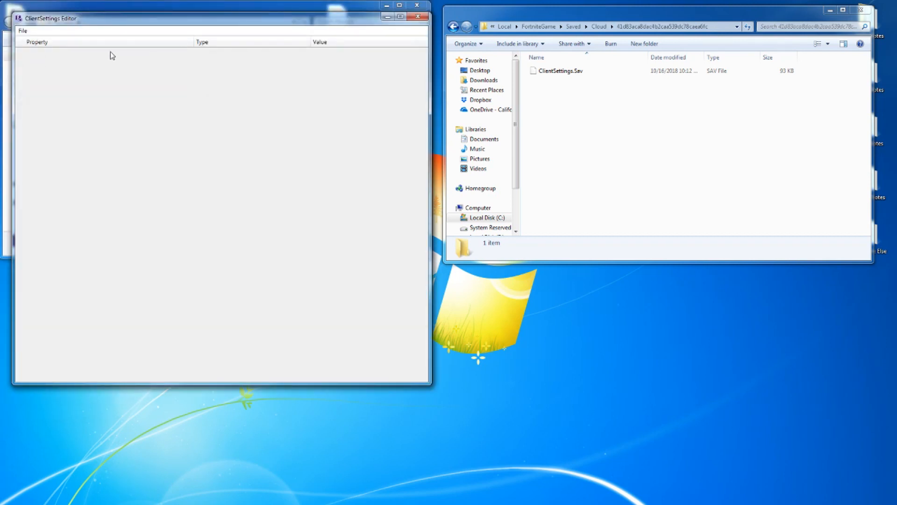
click(22, 30)
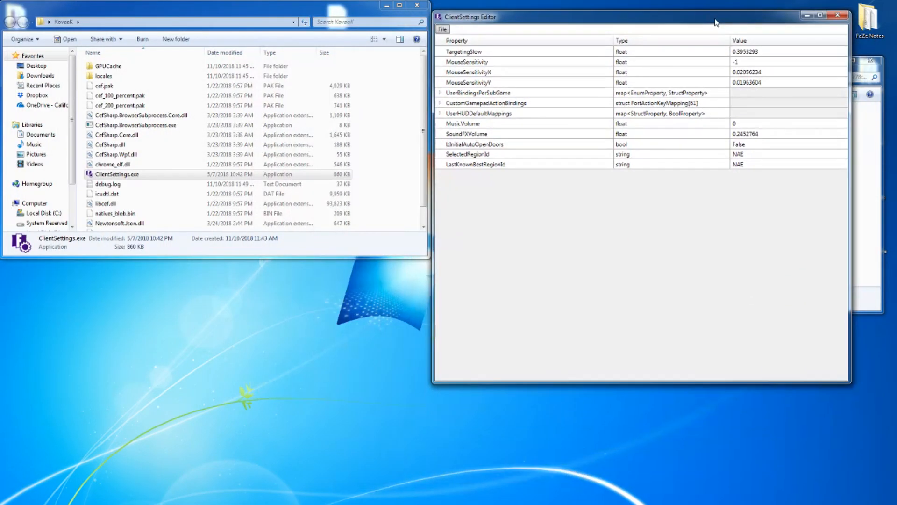
mouse_move(742, 62)
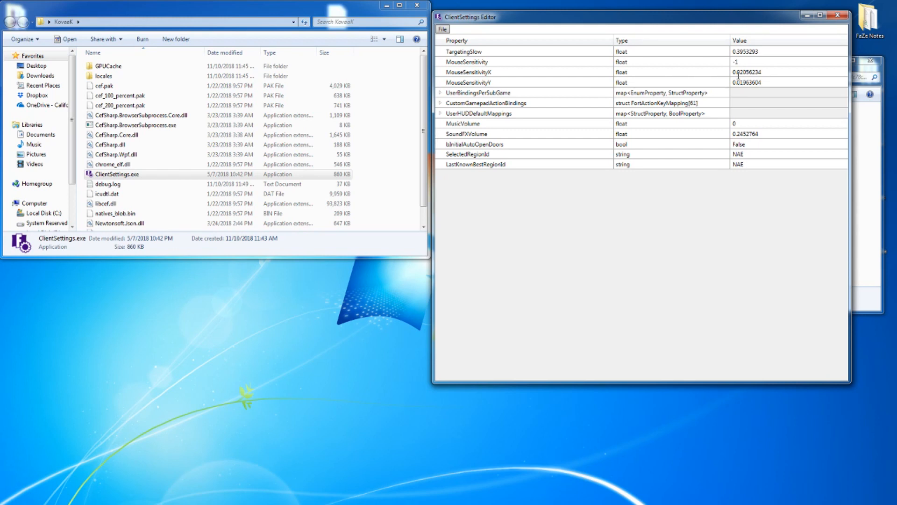
double_click(747, 83)
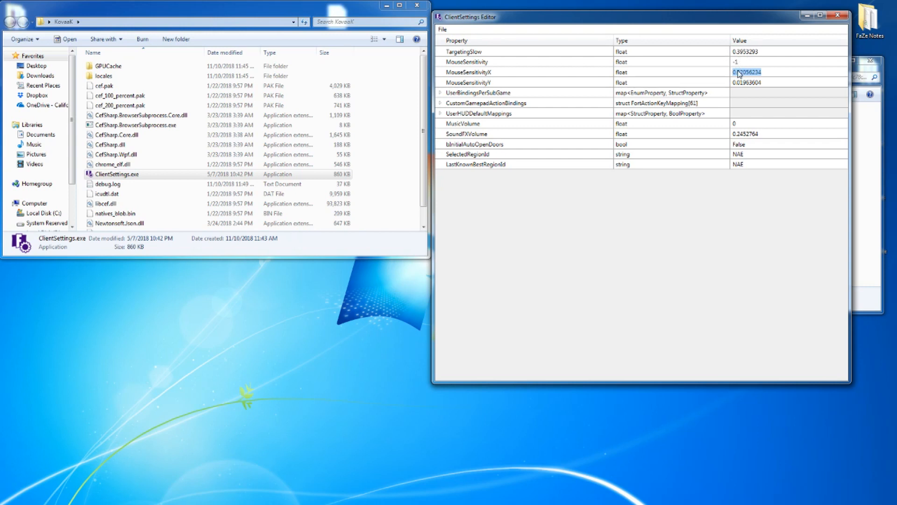
mouse_move(693, 52)
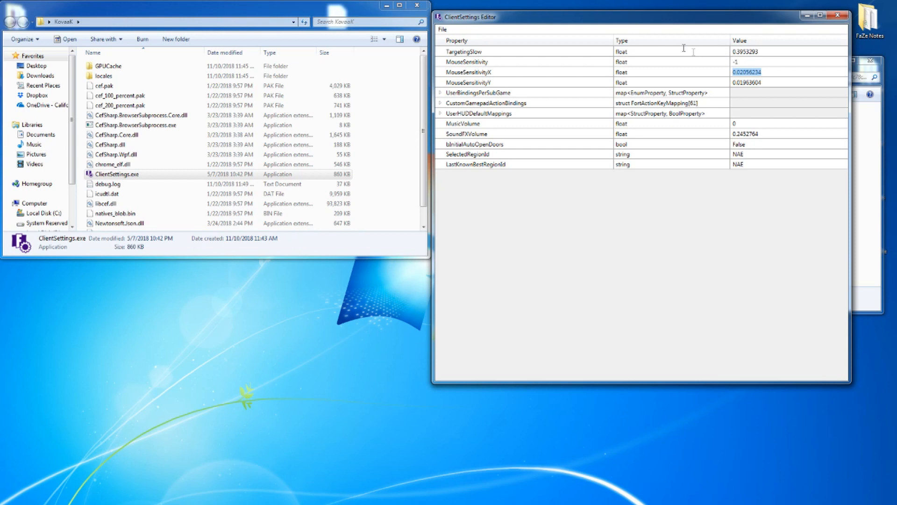
mouse_move(469, 62)
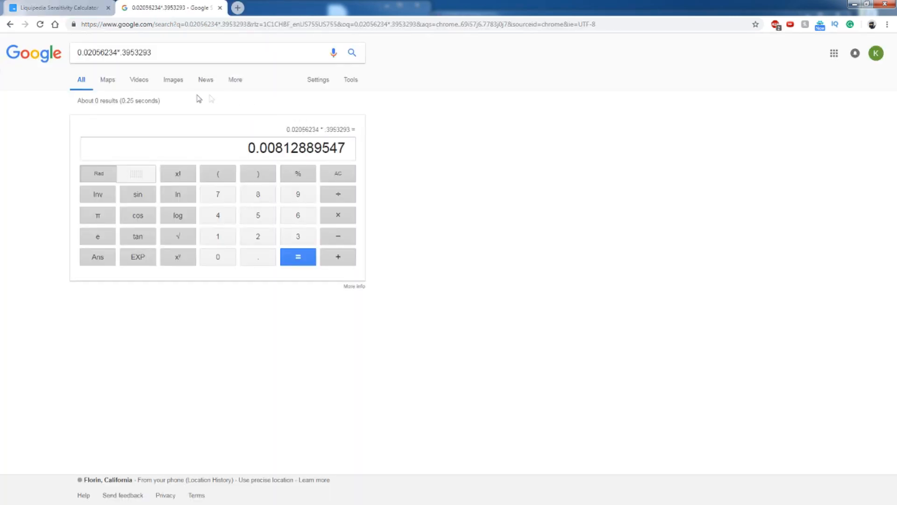
Copy the calculator result 0.00812889547 and return to the Liquipedia sensitivity calculator.
double_click(296, 148)
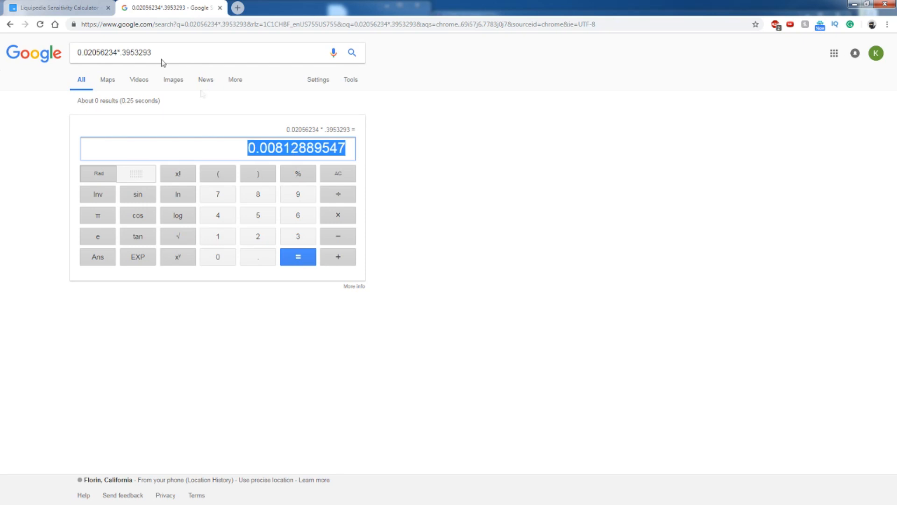
click(57, 7)
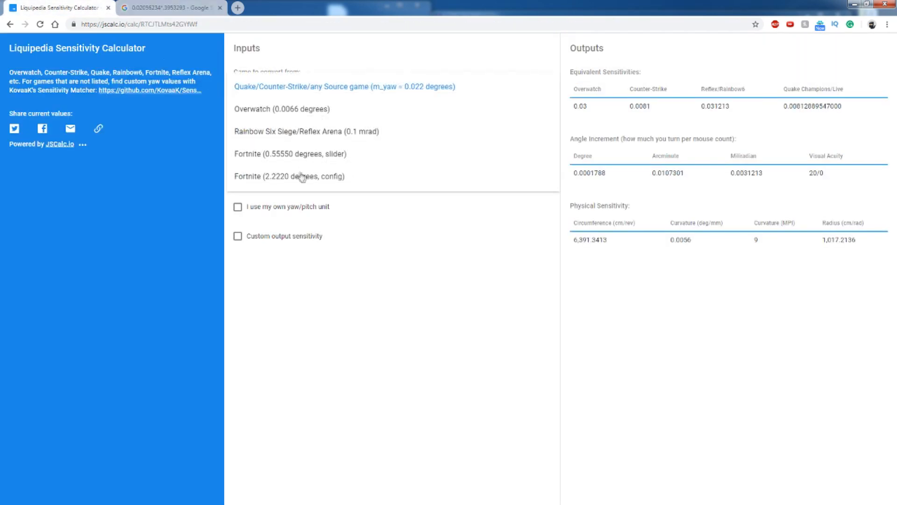
Convert from Fortnite config sensitivity and grab the Quake/Source result 0.82101844247.
click(290, 176)
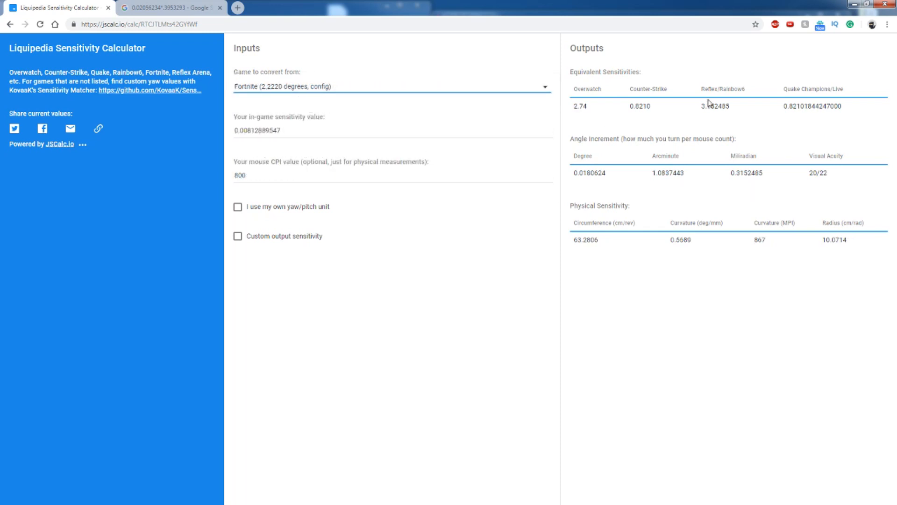
double_click(811, 105)
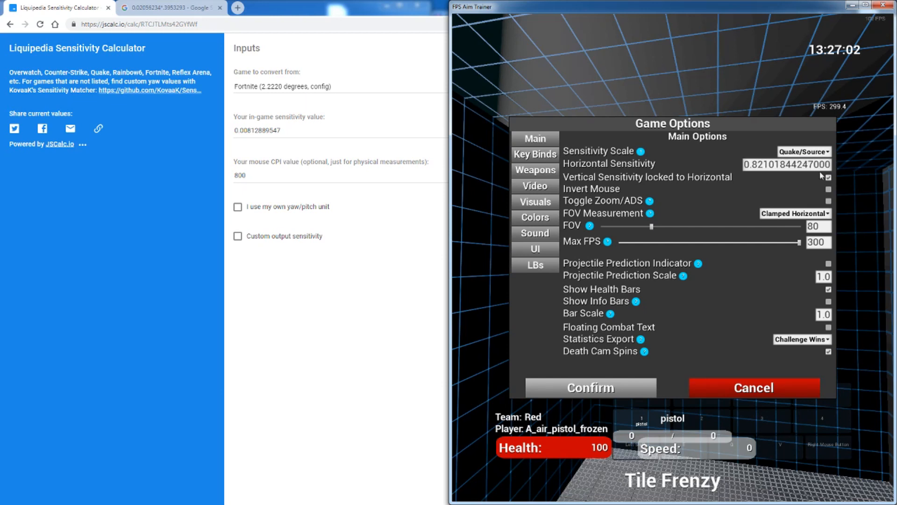
Pick out Fortnite's MouseSensitivityY value 0.01963604 and head back to the browser to multiply it.
click(828, 178)
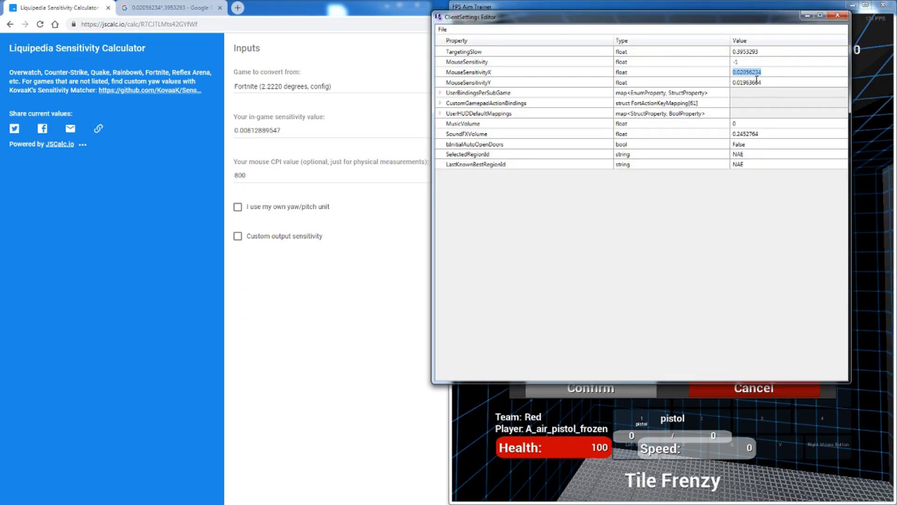
click(747, 83)
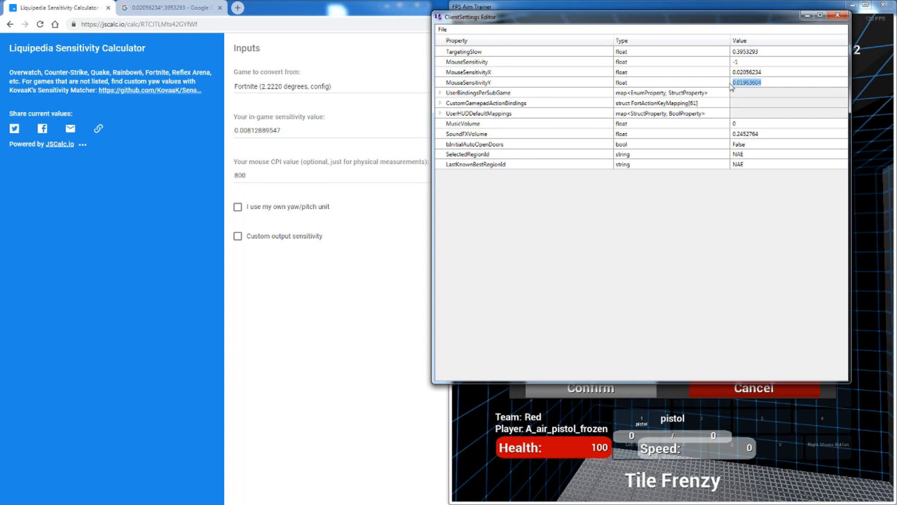
click(169, 7)
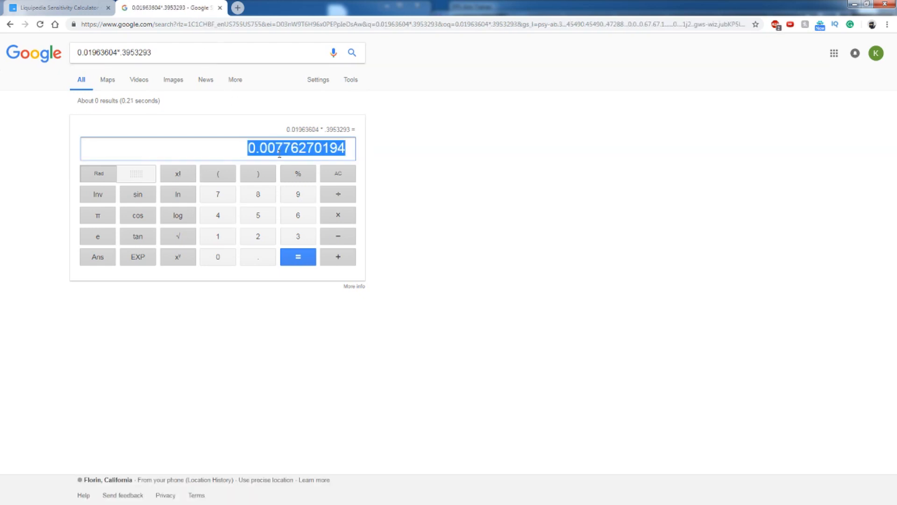
Enter 0.00776270194 as the in-game sensitivity value on the Liquipedia calculator.
click(57, 8)
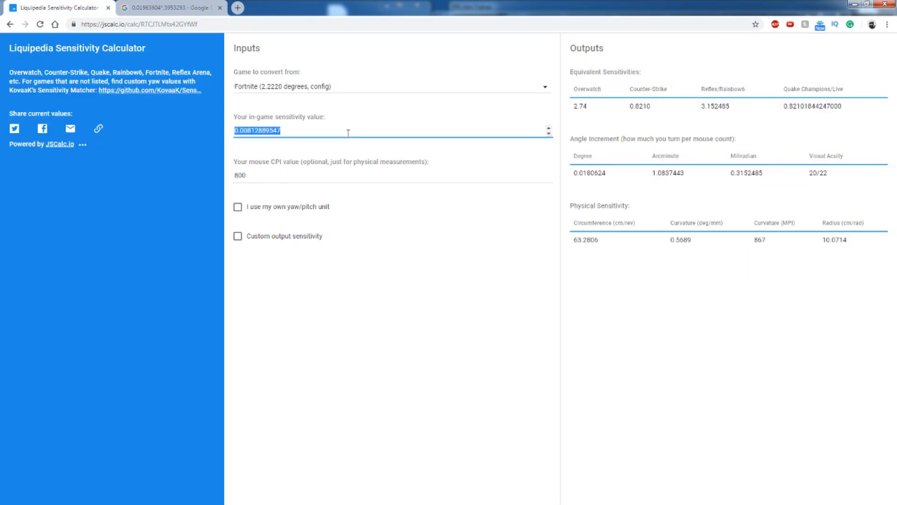
text(0.00776270194)
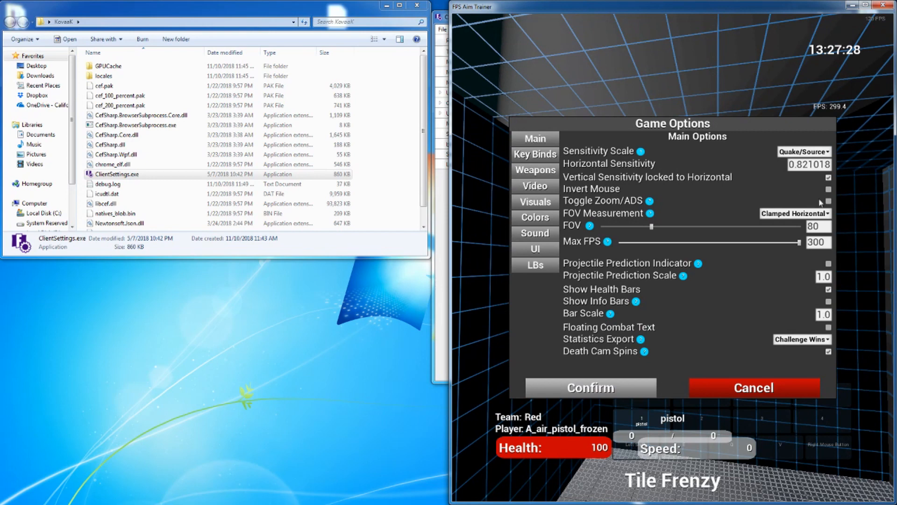
Unlock vertical sensitivity from horizontal and confirm horizontal 0.821018, vertical 0.78403289594.
click(830, 177)
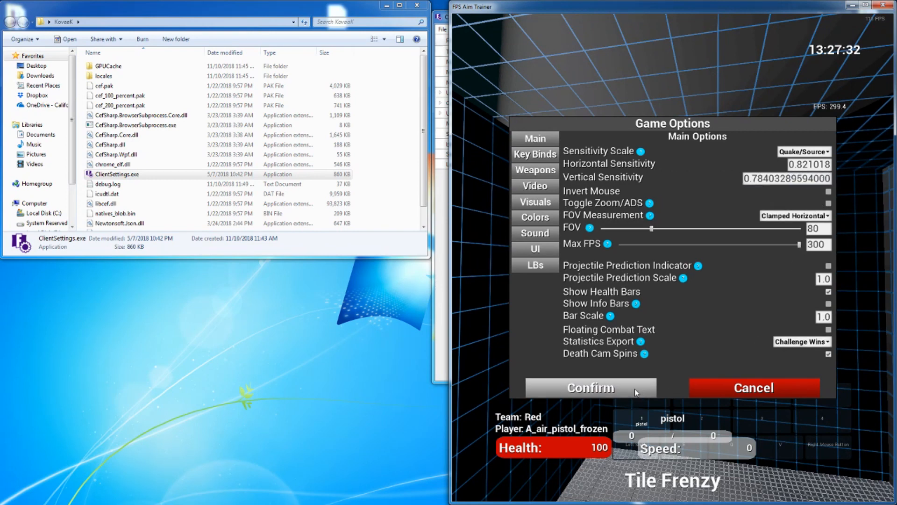
click(589, 387)
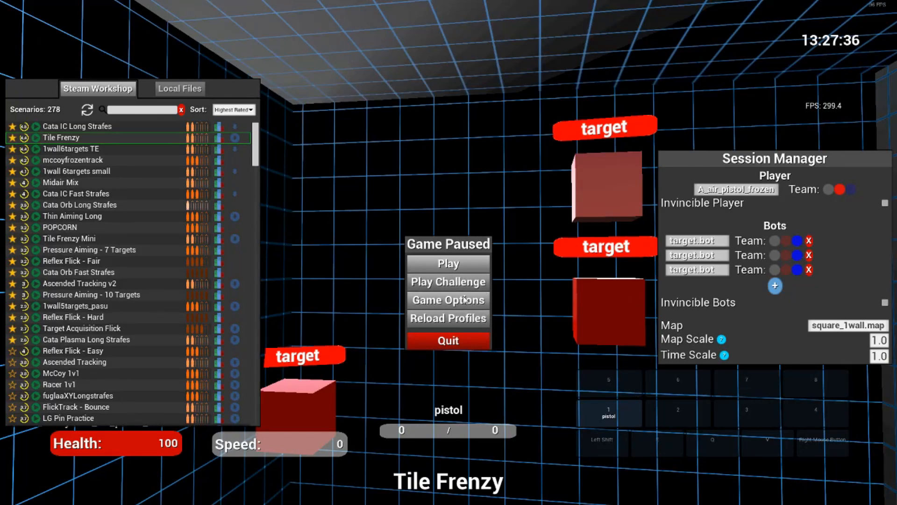
mouse_move(60, 137)
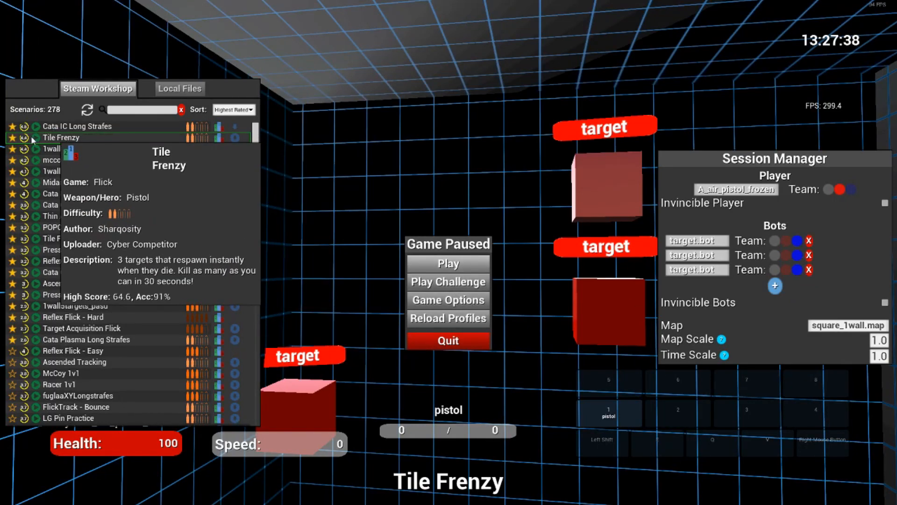
Start the Tile Frenzy workshop scenario as a scored Challenge run.
click(448, 281)
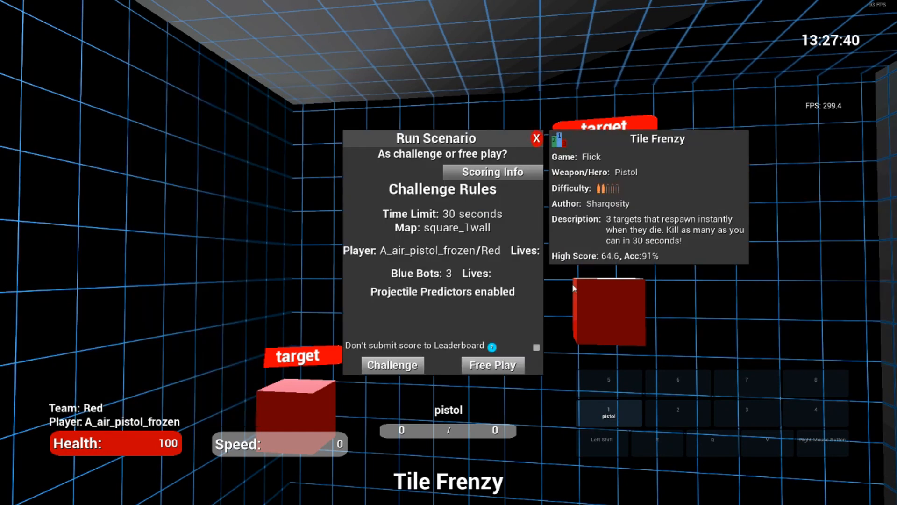
click(392, 364)
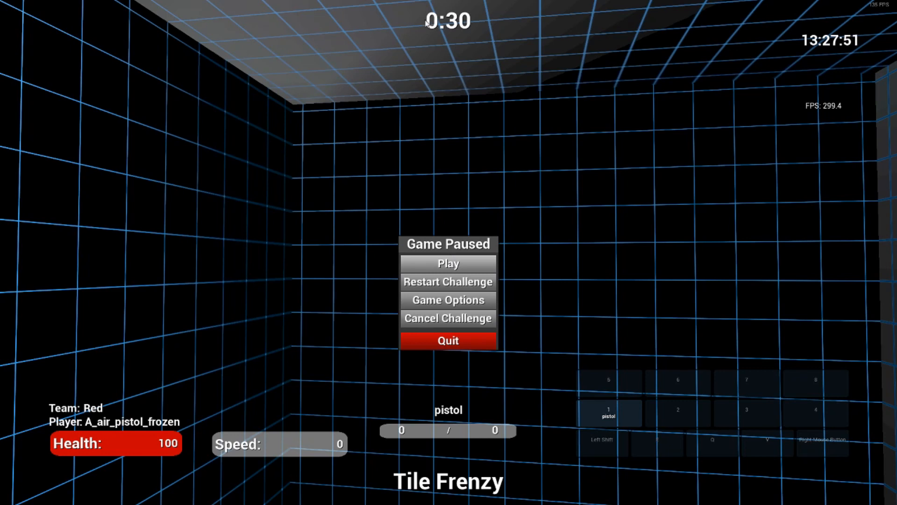
mouse_move(464, 235)
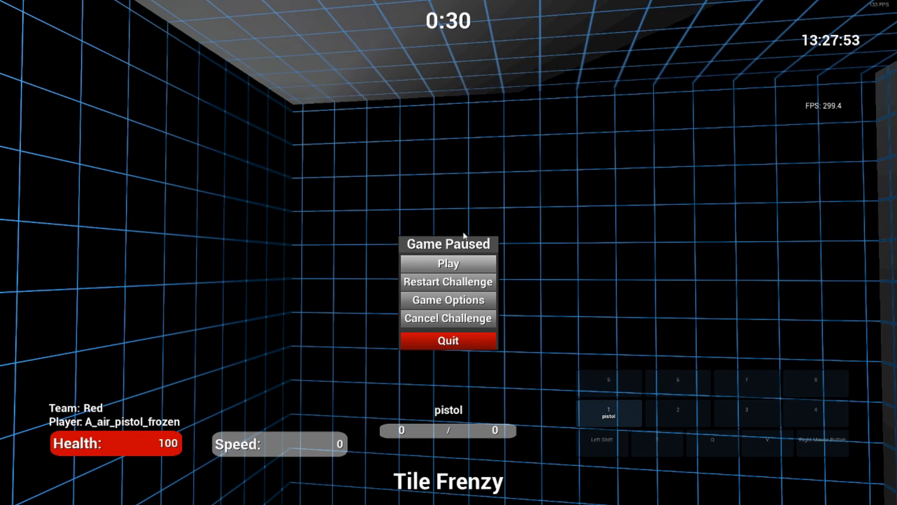
mouse_move(475, 267)
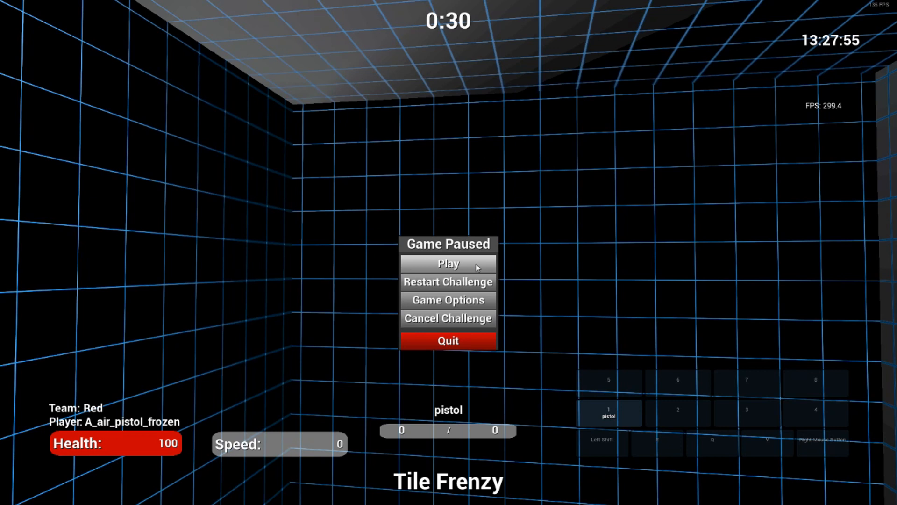
mouse_move(458, 282)
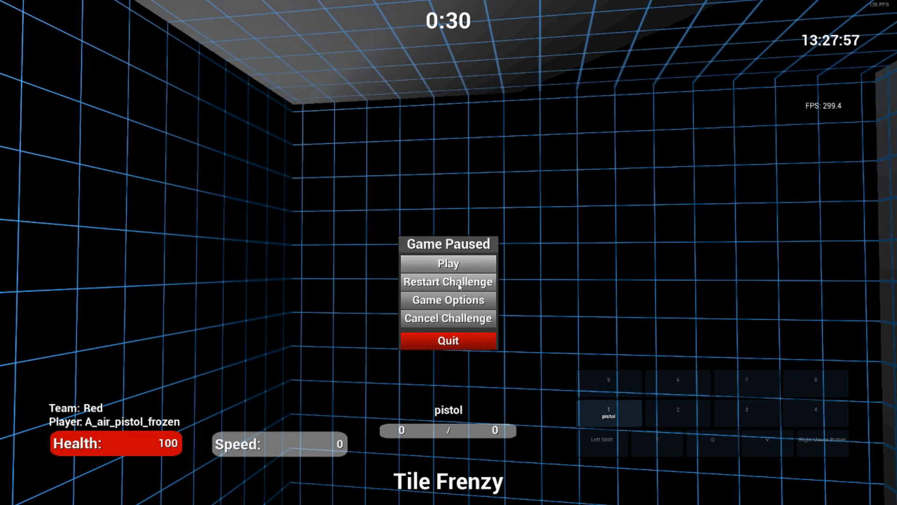
mouse_move(367, 96)
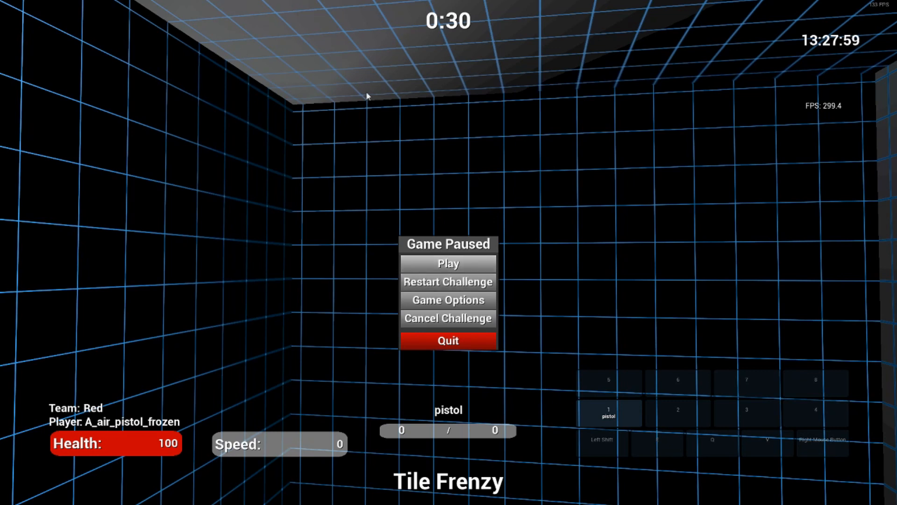
mouse_move(483, 268)
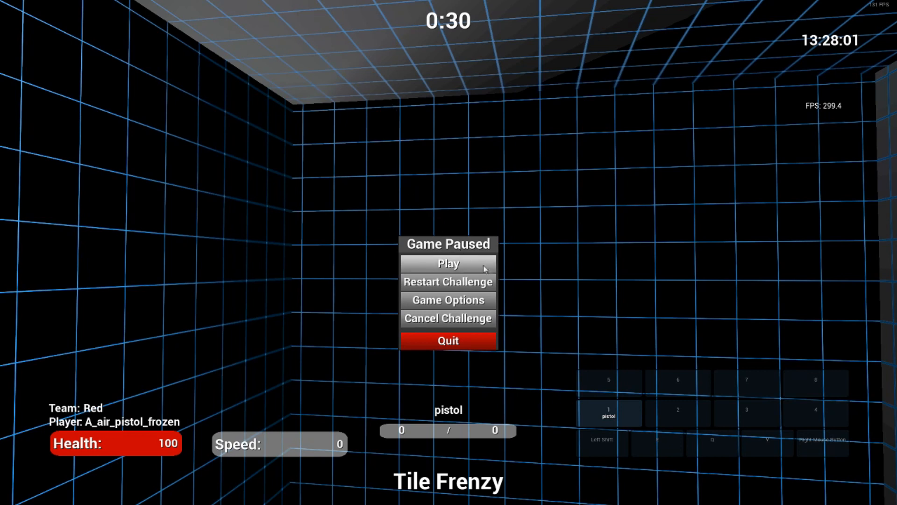
mouse_move(487, 277)
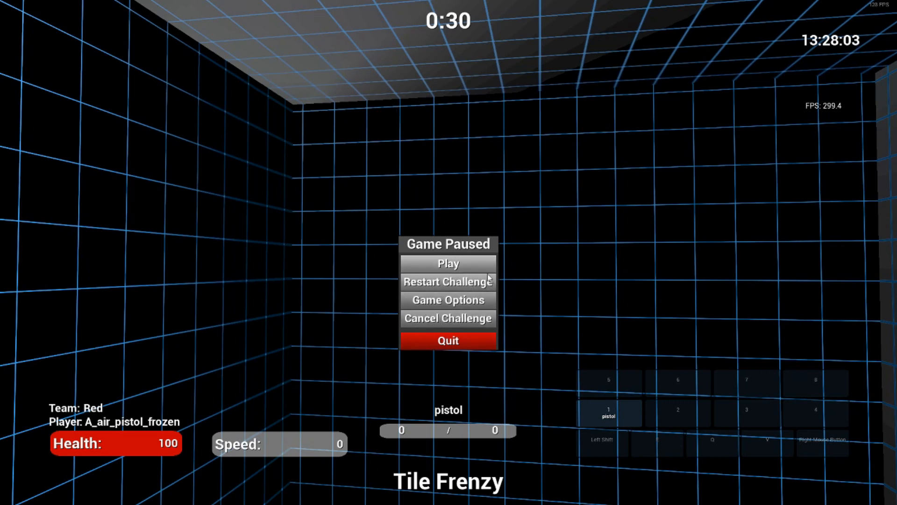
mouse_move(176, 50)
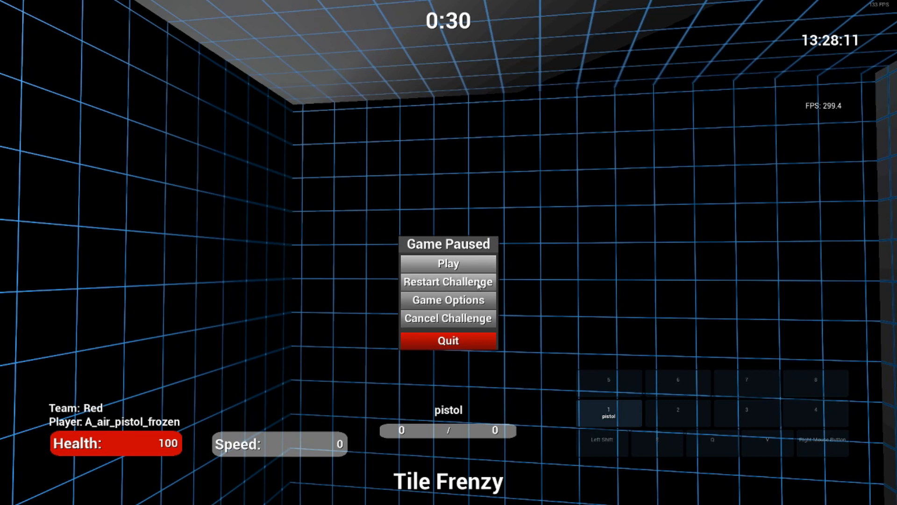
mouse_move(448, 256)
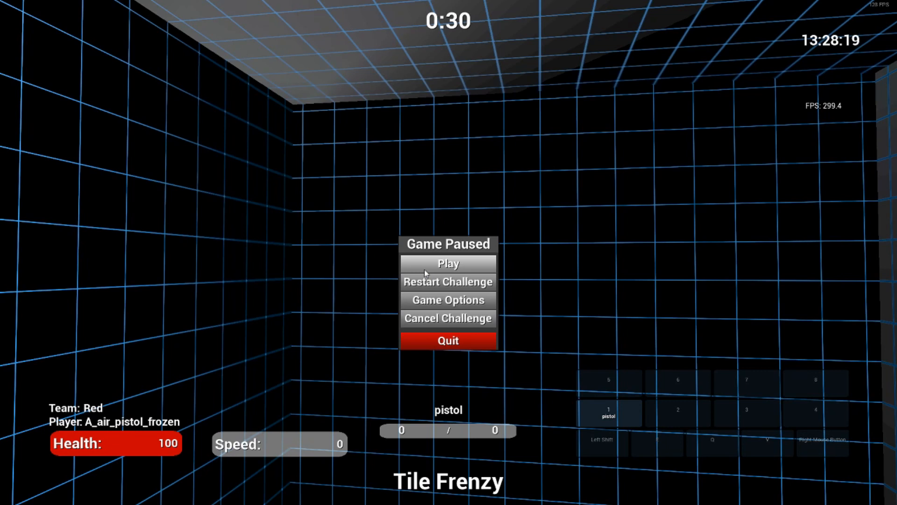
mouse_move(320, 322)
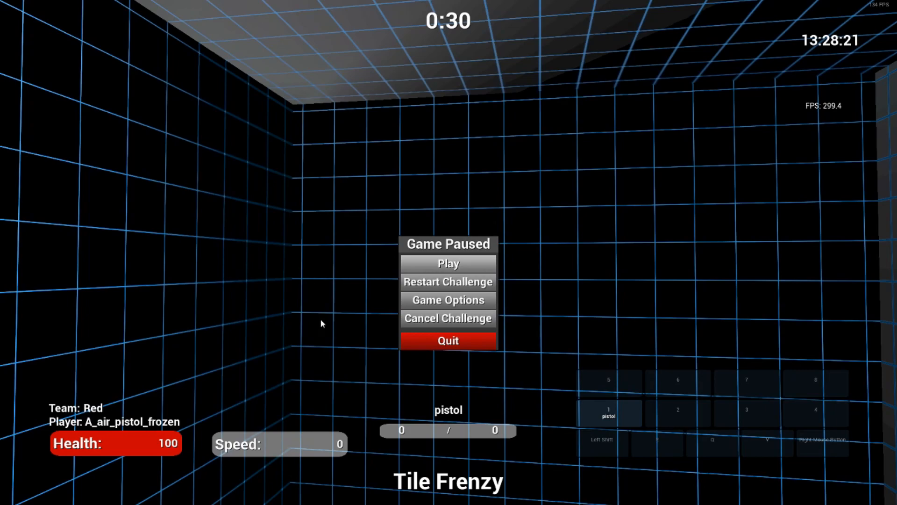